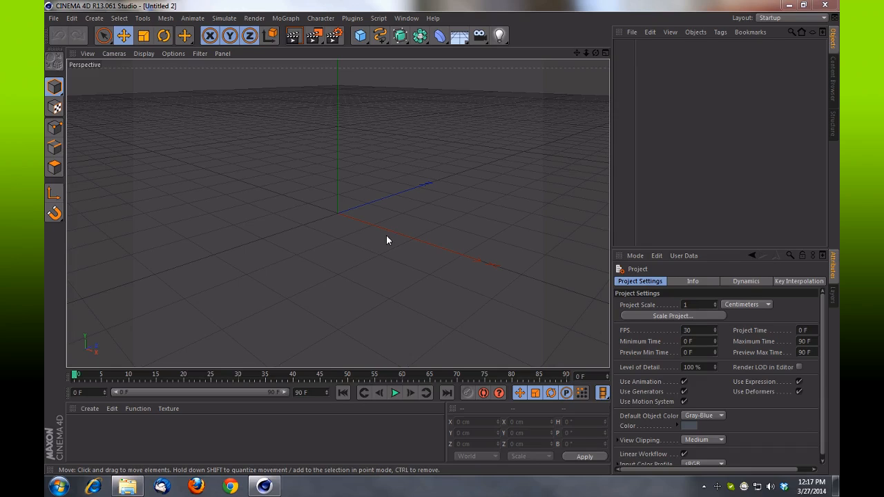
Change the viewport from Perspective to the Front view
{"action": "left_click", "coordinate": [606, 53]}
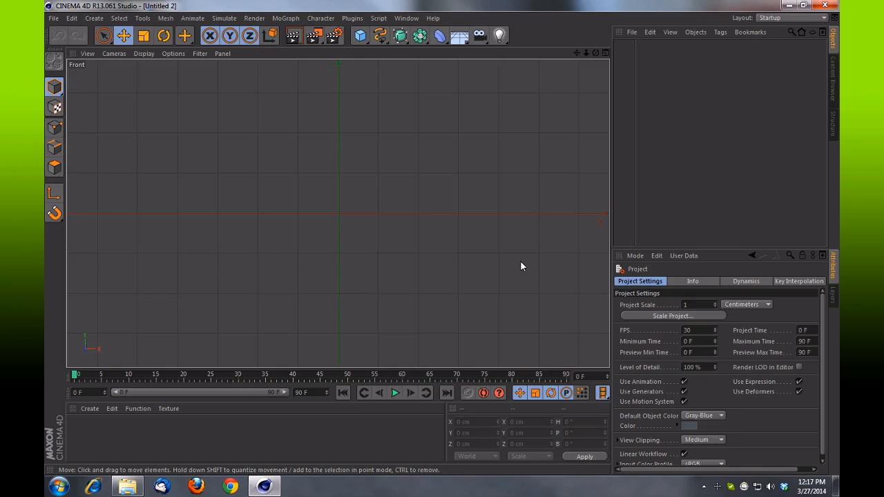
{"action": "mouse_move", "coordinate": [179, 59]}
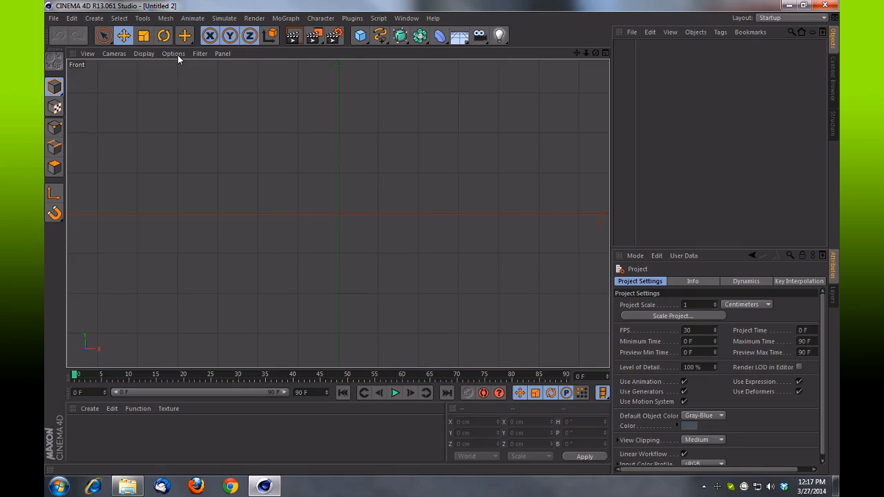
Open the Front viewport's configuration settings to reach the background image options
{"action": "left_click", "coordinate": [173, 54]}
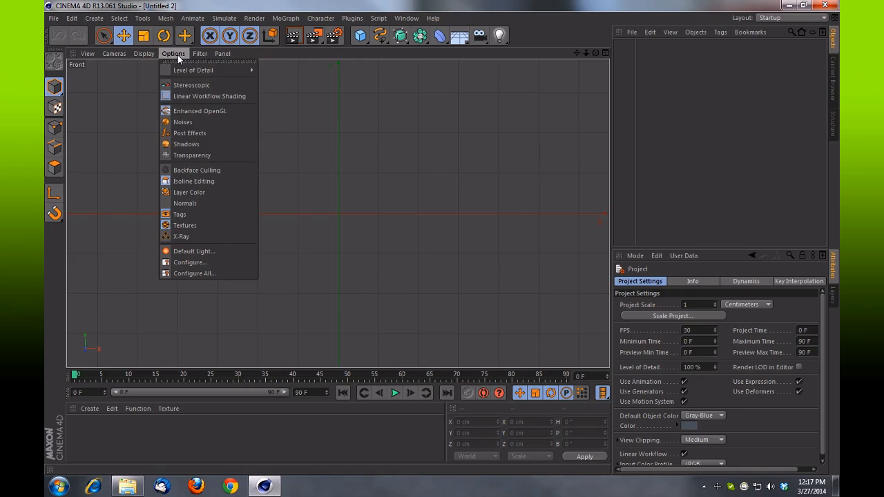
{"action": "mouse_move", "coordinate": [190, 261]}
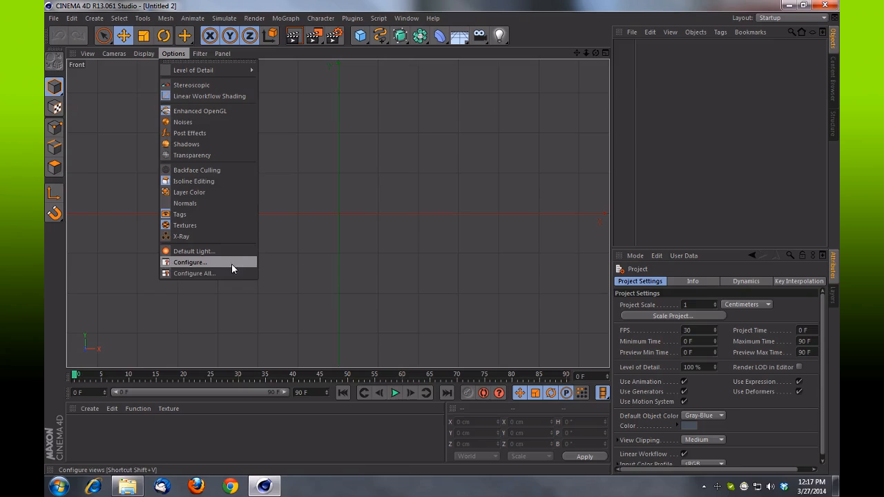
{"action": "left_click", "coordinate": [190, 262]}
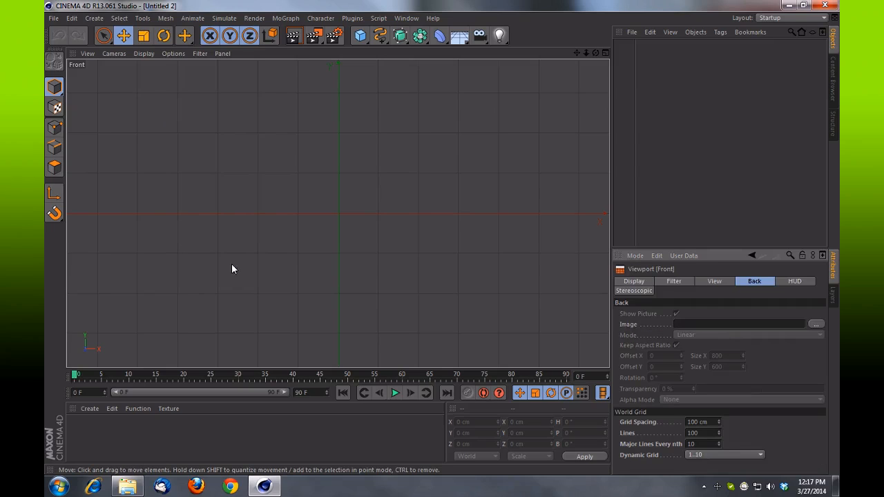
{"action": "mouse_move", "coordinate": [754, 287]}
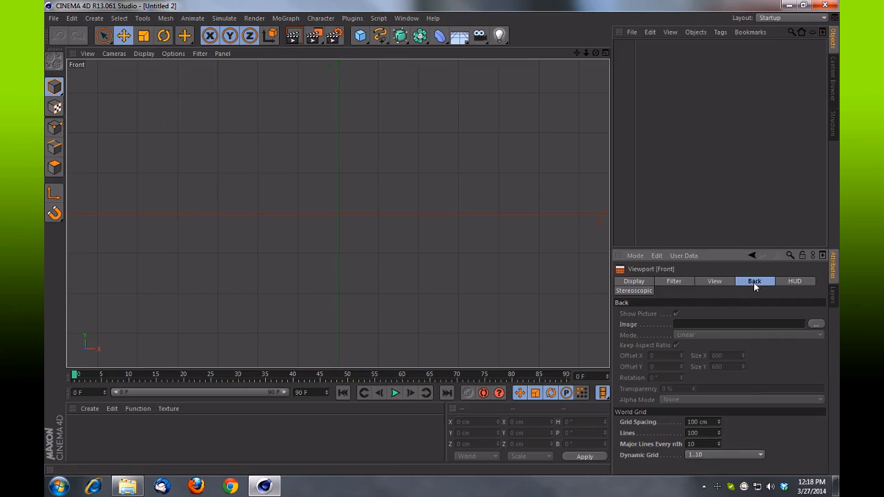
{"action": "mouse_move", "coordinate": [765, 287]}
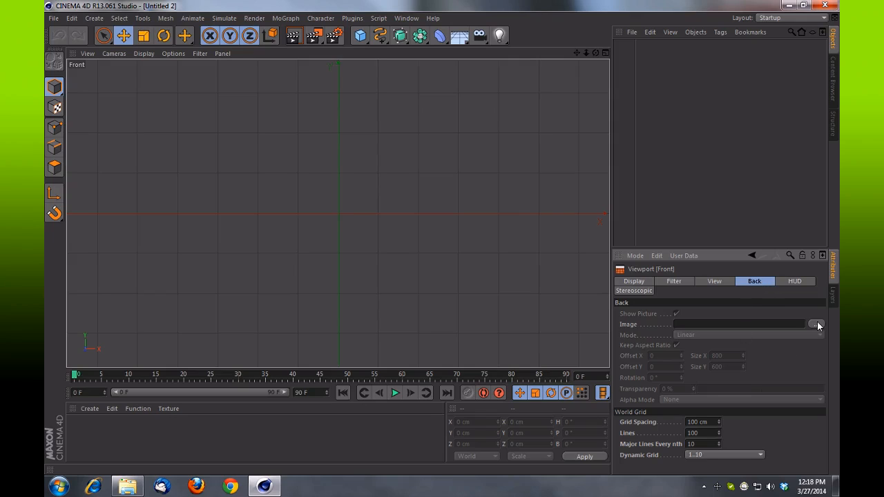
Load Glass_BG as the Front view background image, then fade it to 85% transparency
{"action": "left_click", "coordinate": [817, 325]}
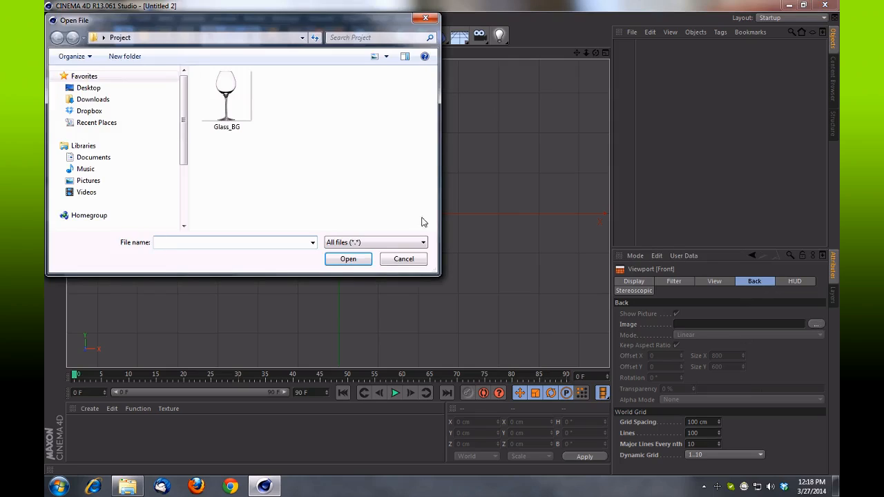
{"action": "left_click", "coordinate": [227, 97]}
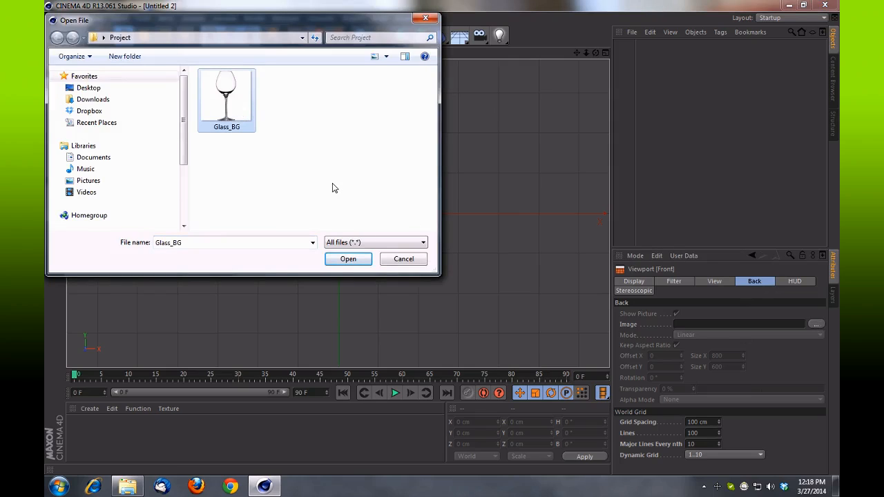
{"action": "left_click", "coordinate": [348, 259]}
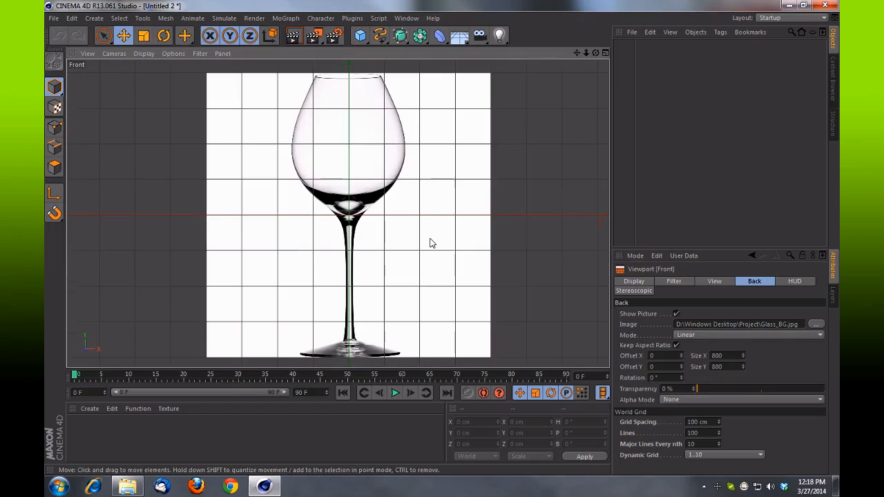
{"action": "mouse_move", "coordinate": [402, 284]}
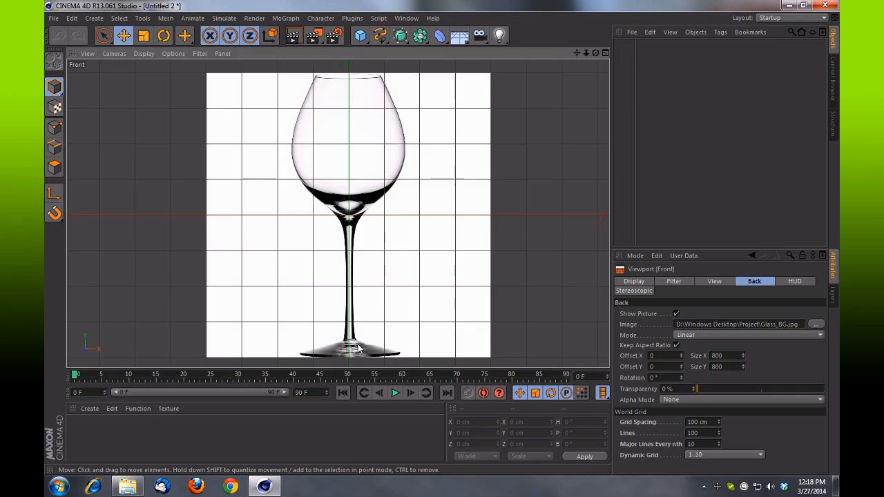
{"action": "mouse_move", "coordinate": [310, 82]}
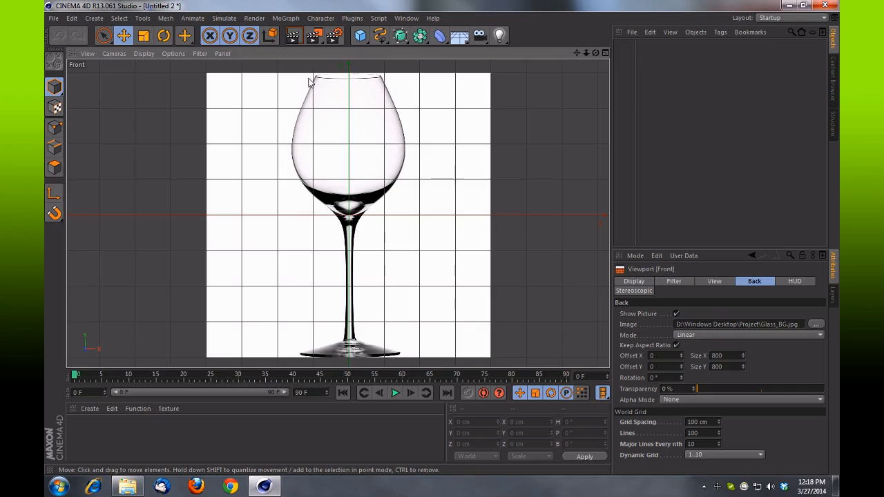
{"action": "mouse_move", "coordinate": [419, 300]}
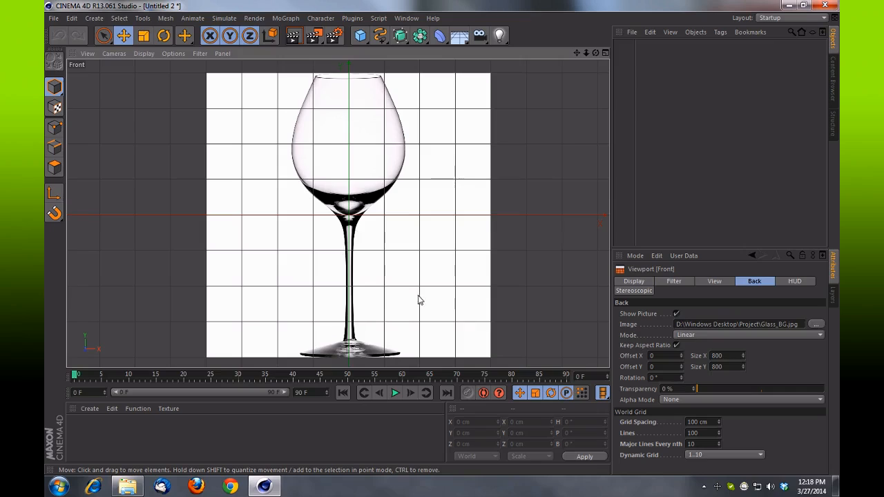
{"action": "mouse_move", "coordinate": [431, 296]}
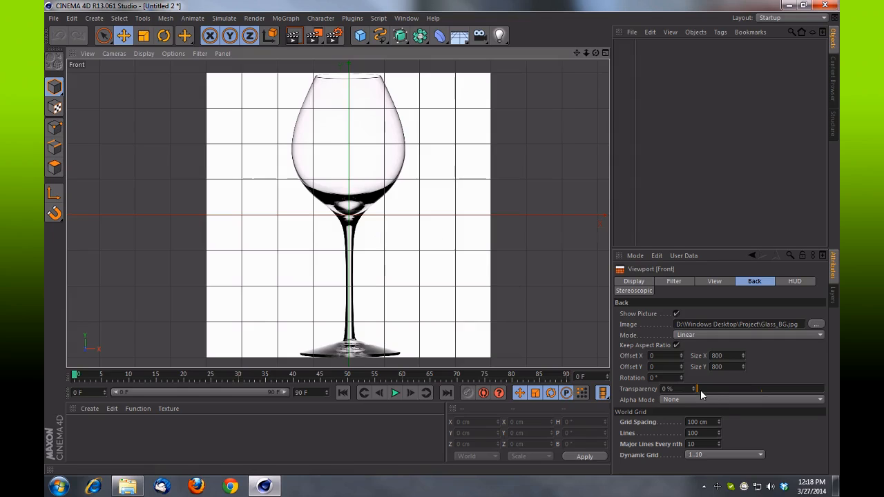
{"action": "left_click_drag", "start_coordinate": [694, 389], "coordinate": [749, 389]}
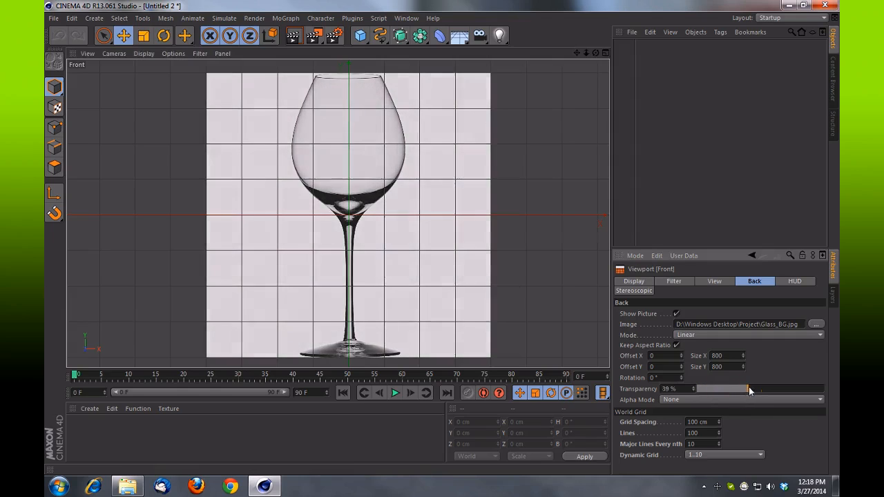
{"action": "left_click_drag", "start_coordinate": [749, 389], "coordinate": [808, 388]}
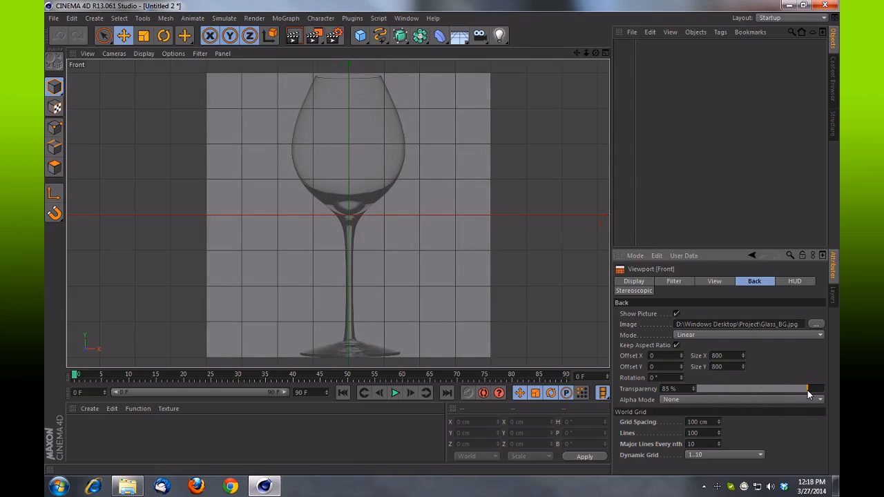
Draw a Bezier spline with points at the glass base, mid-stem, and the stem-bowl junction
{"action": "left_click", "coordinate": [360, 35]}
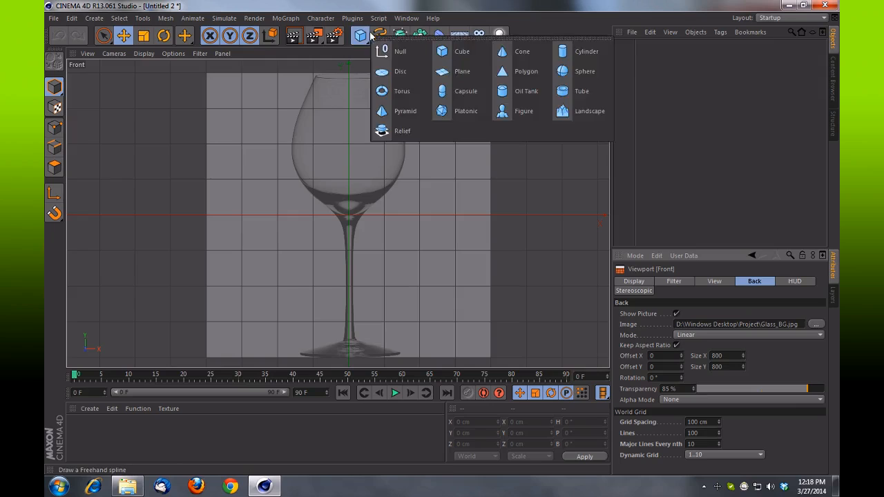
{"action": "left_click", "coordinate": [379, 34]}
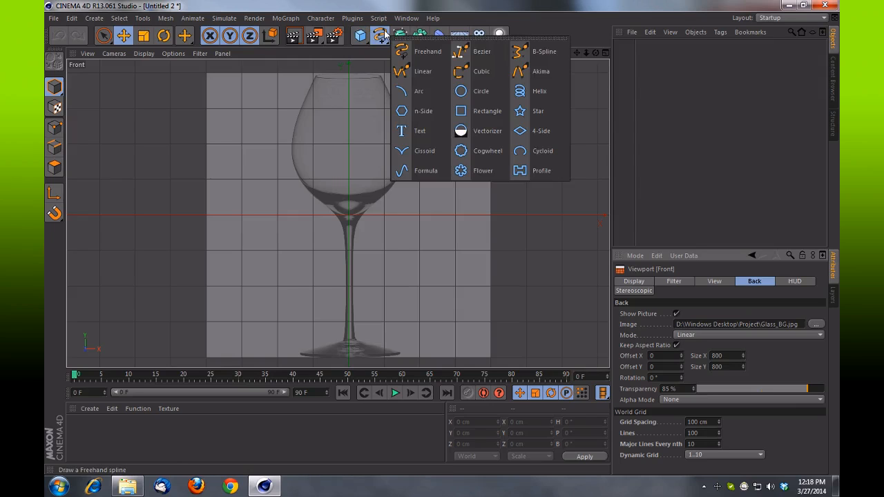
{"action": "left_click", "coordinate": [481, 51]}
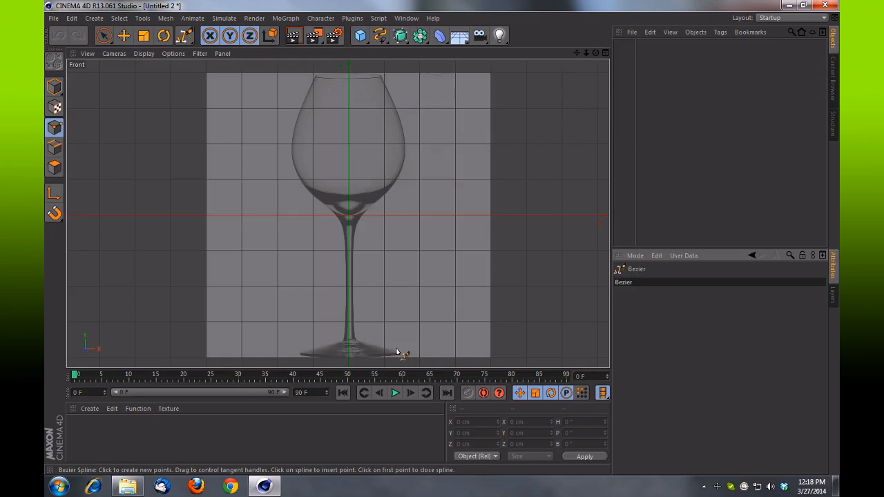
{"action": "left_click", "coordinate": [360, 343]}
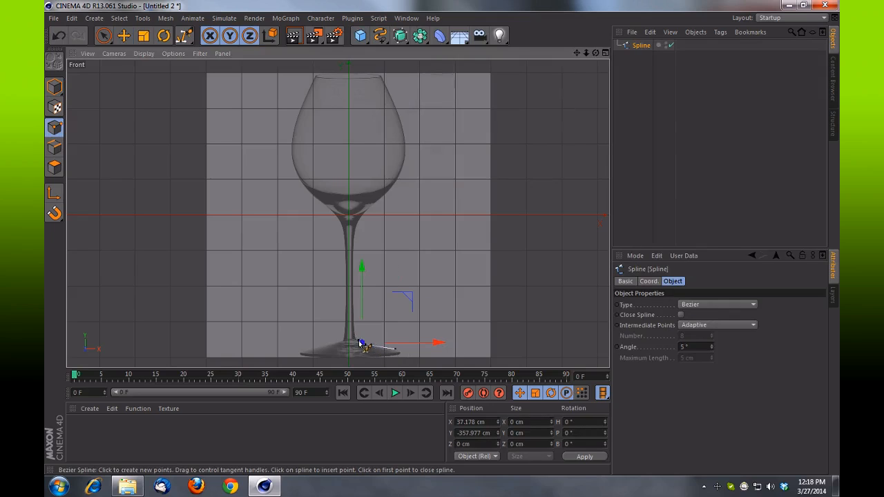
{"action": "left_click_drag", "start_coordinate": [363, 342], "coordinate": [356, 231]}
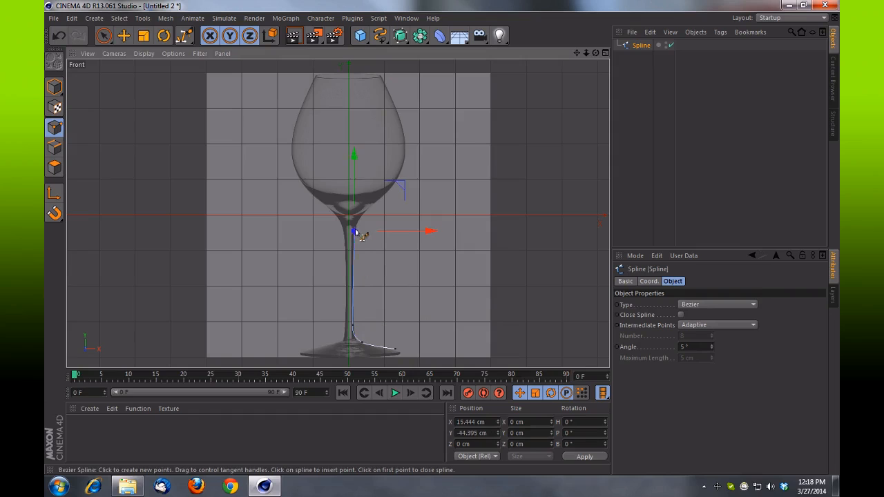
{"action": "left_click_drag", "start_coordinate": [354, 232], "coordinate": [373, 200]}
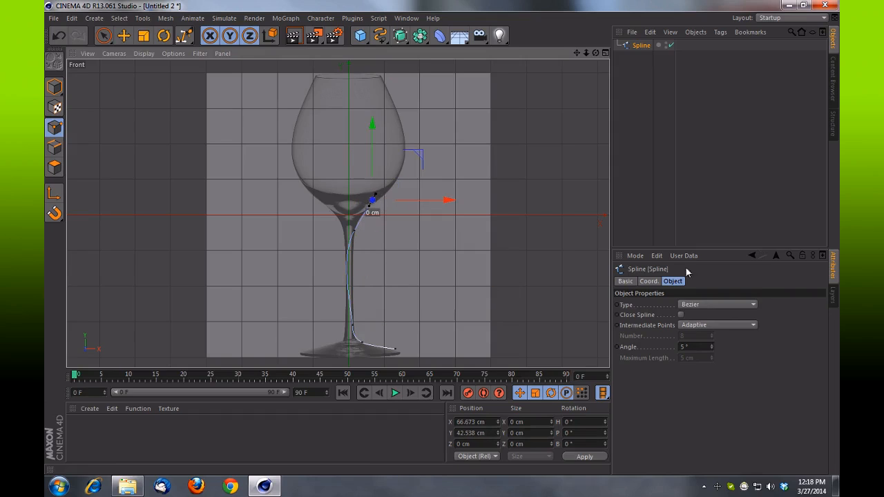
{"action": "left_click", "coordinate": [174, 53]}
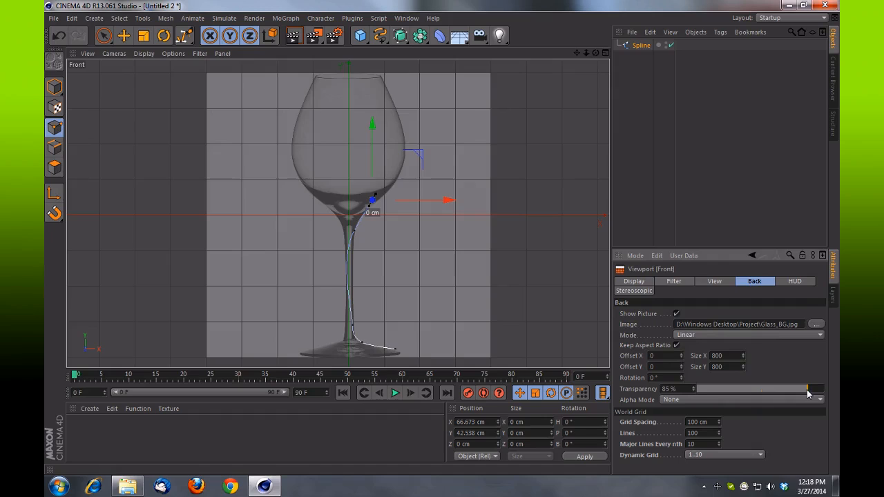
Adjust the background Transparency slider back and forth, settling at 82%
{"action": "left_click_drag", "start_coordinate": [808, 389], "coordinate": [732, 389]}
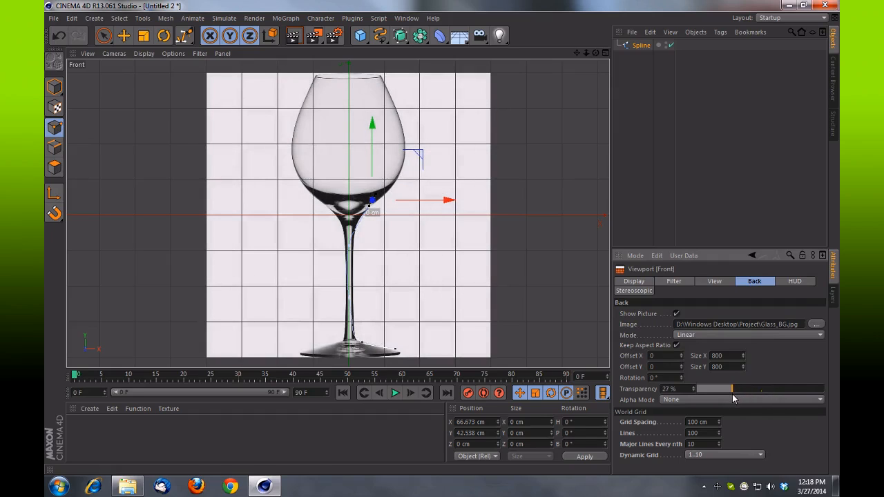
{"action": "left_click_drag", "start_coordinate": [732, 389], "coordinate": [790, 389]}
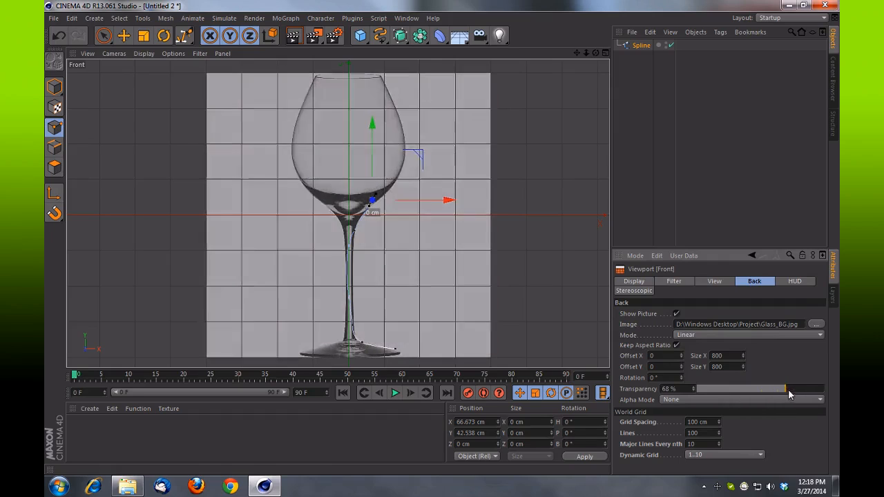
{"action": "left_click_drag", "start_coordinate": [787, 389], "coordinate": [819, 389]}
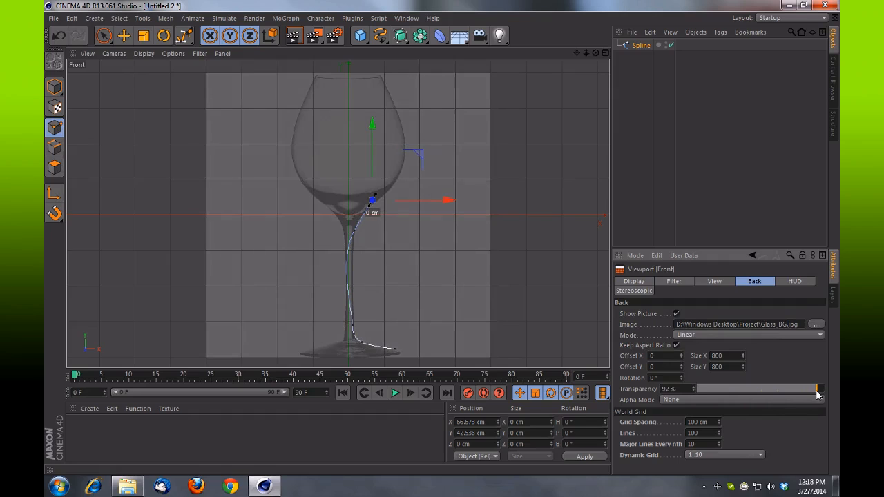
{"action": "left_click_drag", "start_coordinate": [819, 389], "coordinate": [801, 389]}
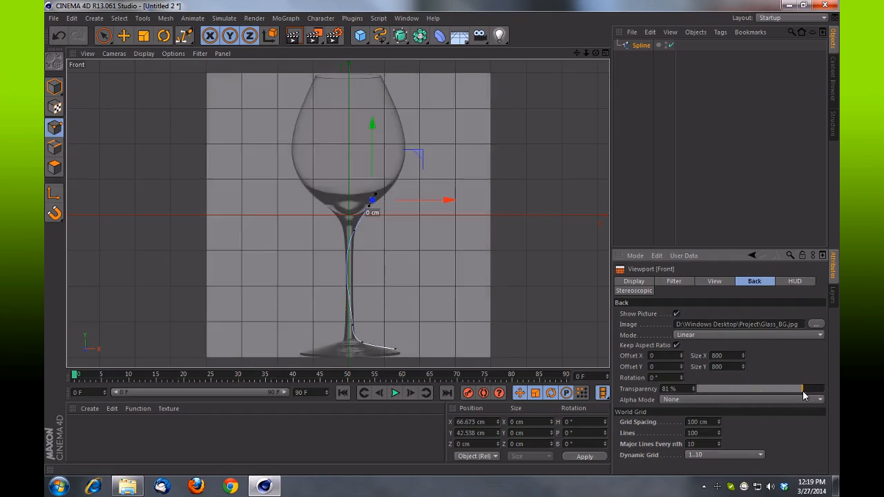
{"action": "left_click_drag", "start_coordinate": [801, 389], "coordinate": [794, 389]}
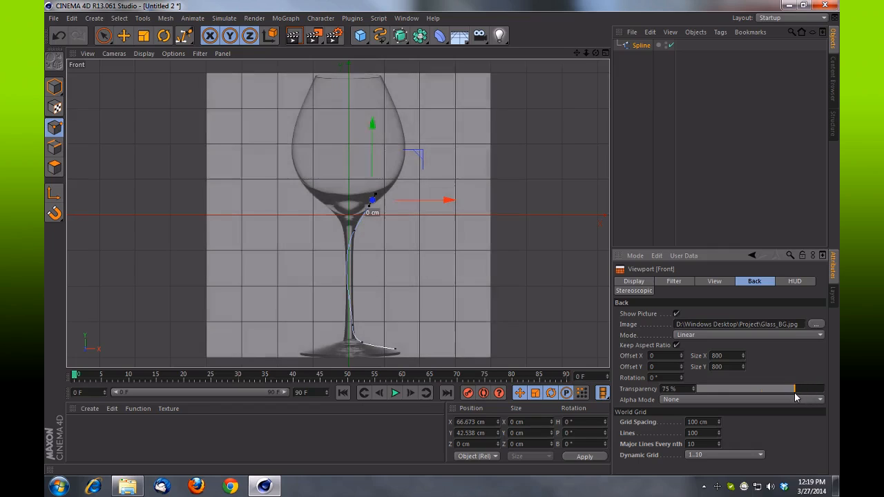
{"action": "left_click_drag", "start_coordinate": [793, 389], "coordinate": [802, 389]}
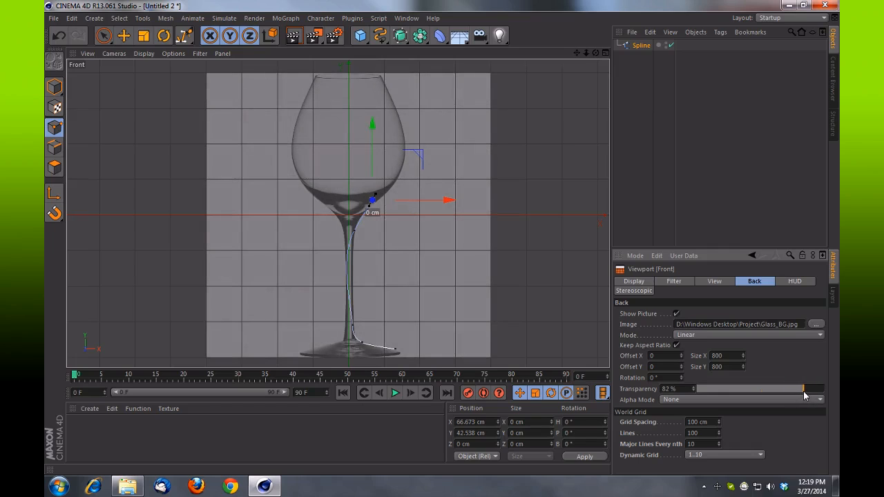
{"action": "mouse_move", "coordinate": [784, 443]}
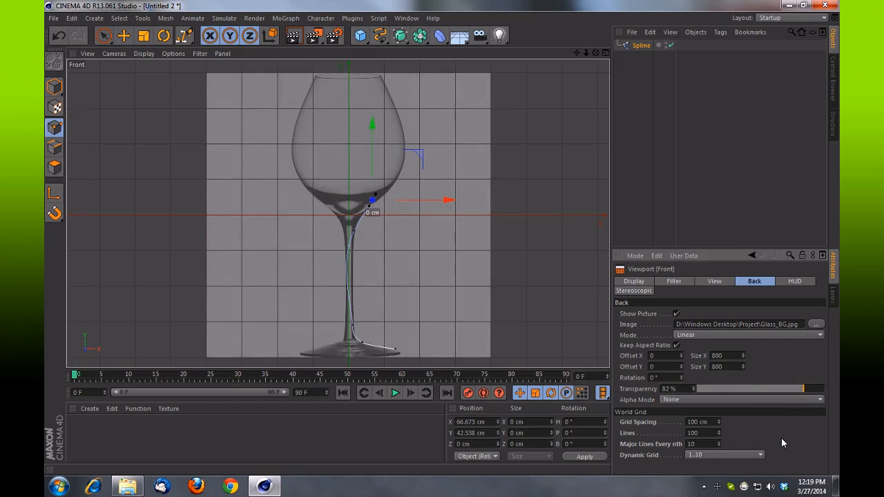
{"action": "mouse_move", "coordinate": [315, 426]}
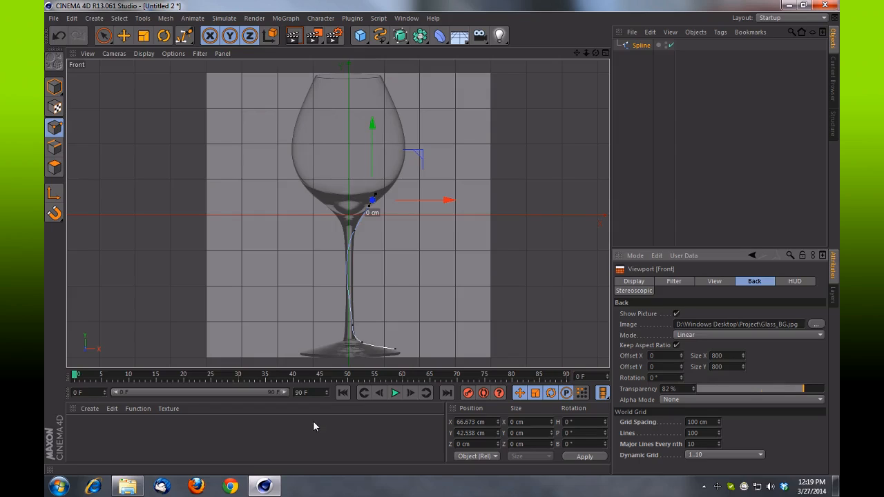